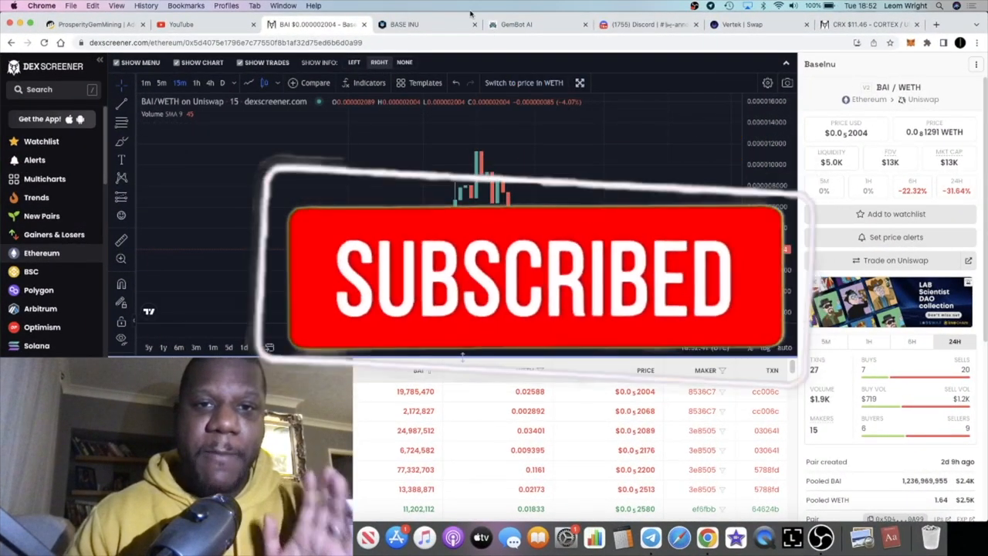
Switch from the BAI/WETH chart to the Base Inu project website.
left_click(425, 25)
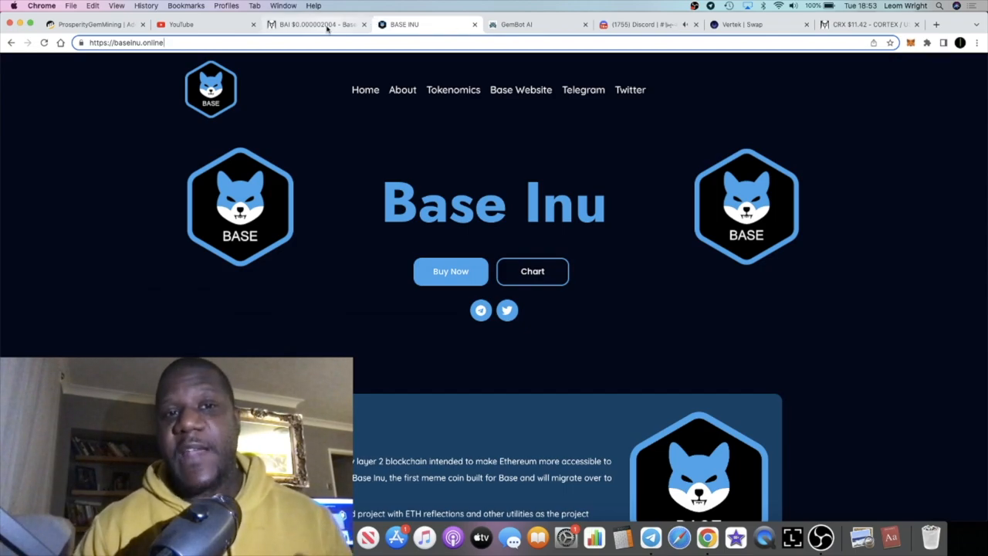
Return to the BAI/WETH chart and measure the price rise across its main spike.
left_click(308, 24)
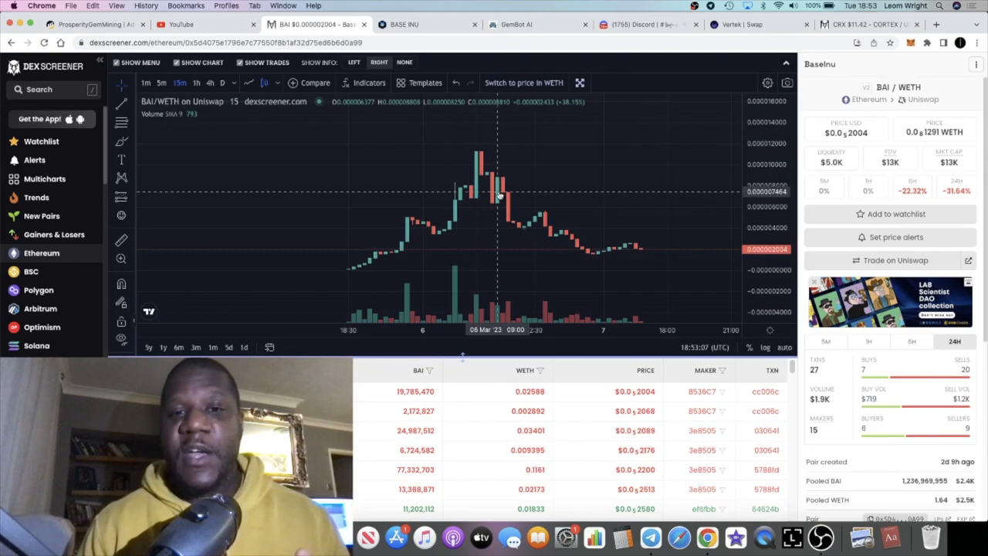
mouse_move(477, 204)
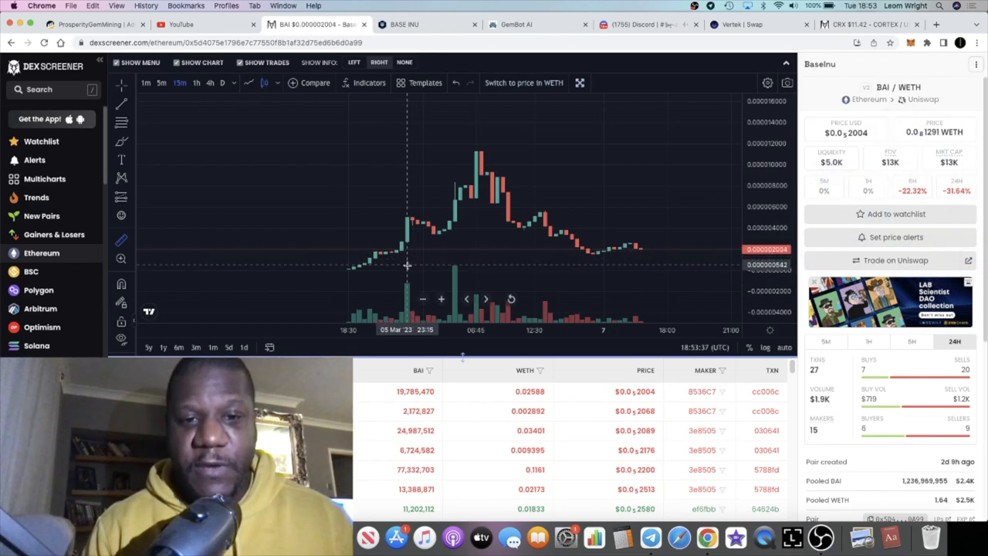
left_click_drag(408, 265, 568, 151)
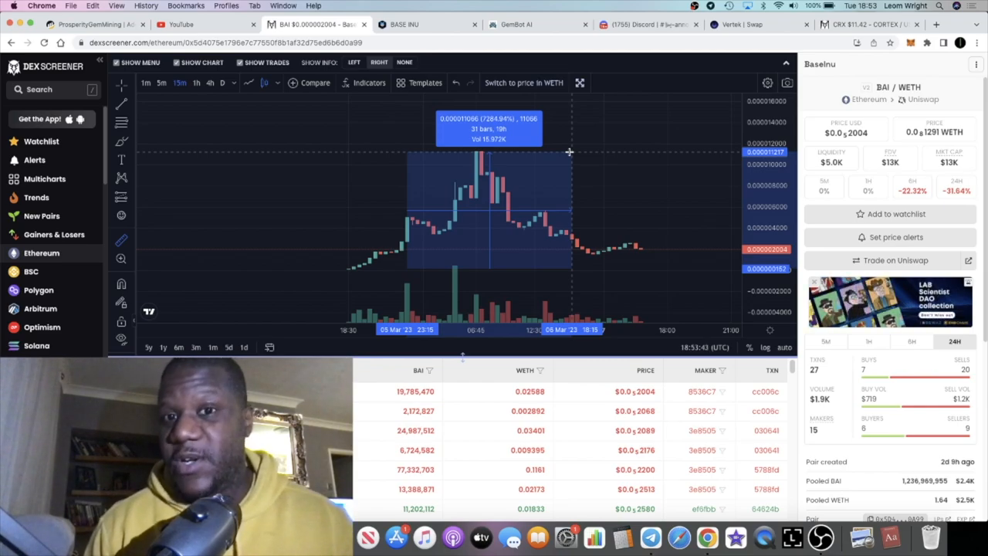
mouse_move(564, 145)
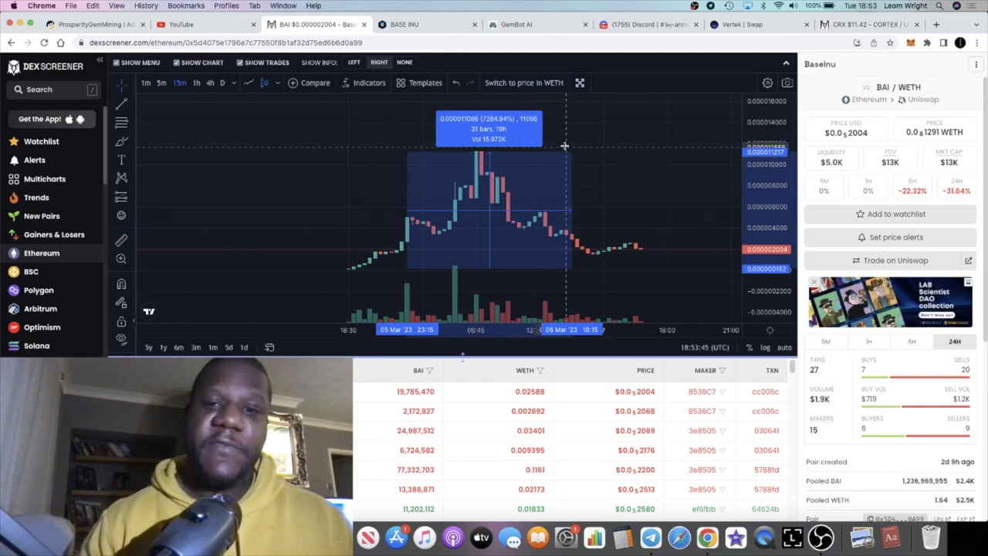
mouse_move(602, 218)
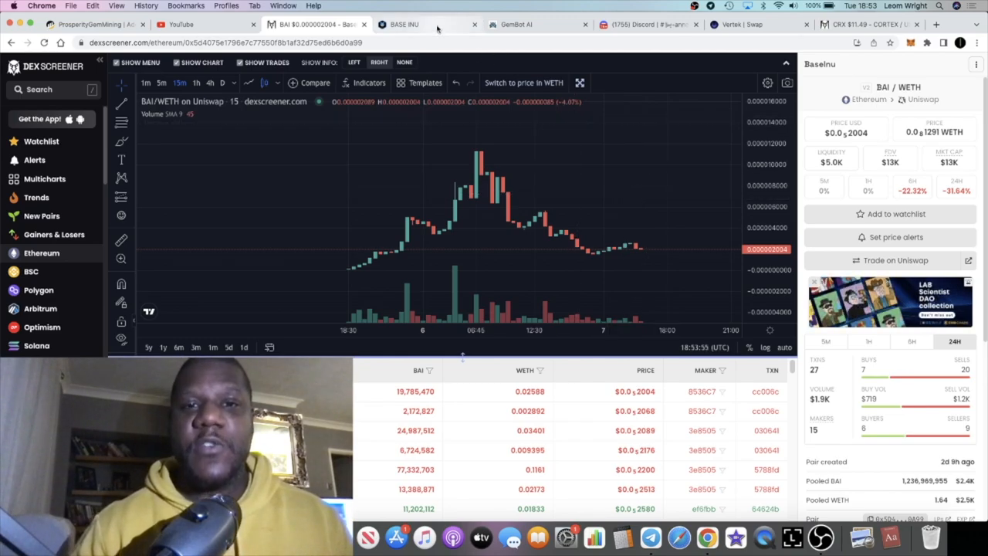
Visit the official Base network site from the Base Inu nav bar, then return to Base Inu.
left_click(426, 24)
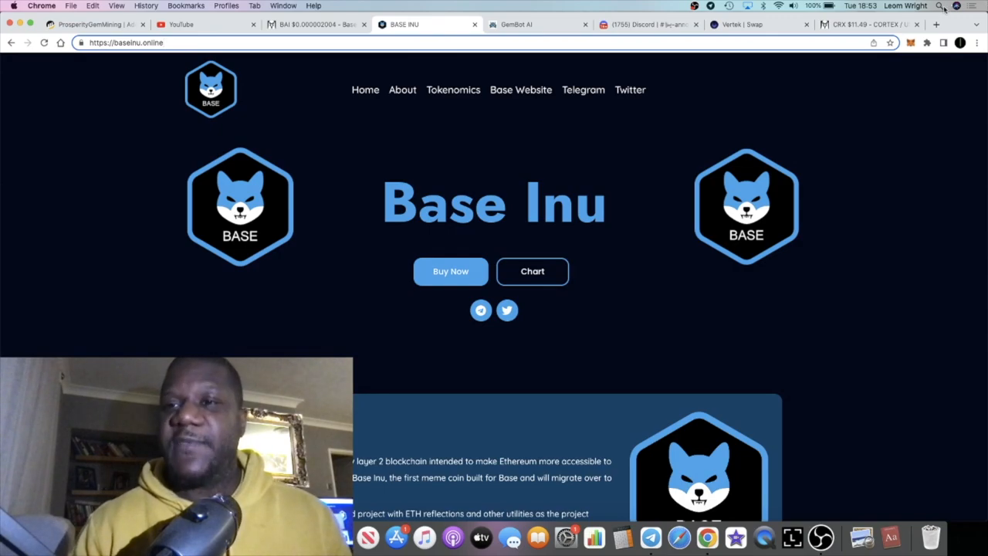
left_click(935, 25)
type("base.org")
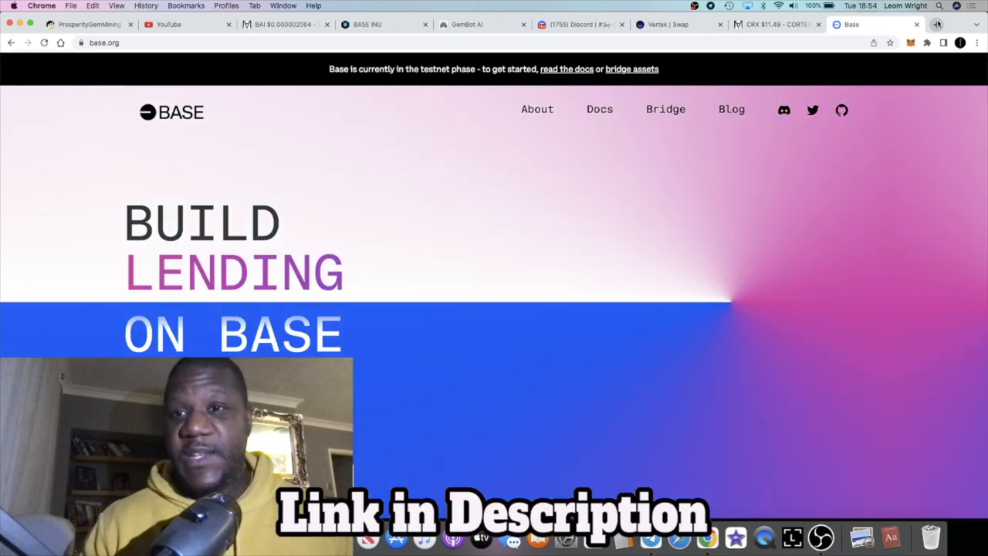
left_click(378, 25)
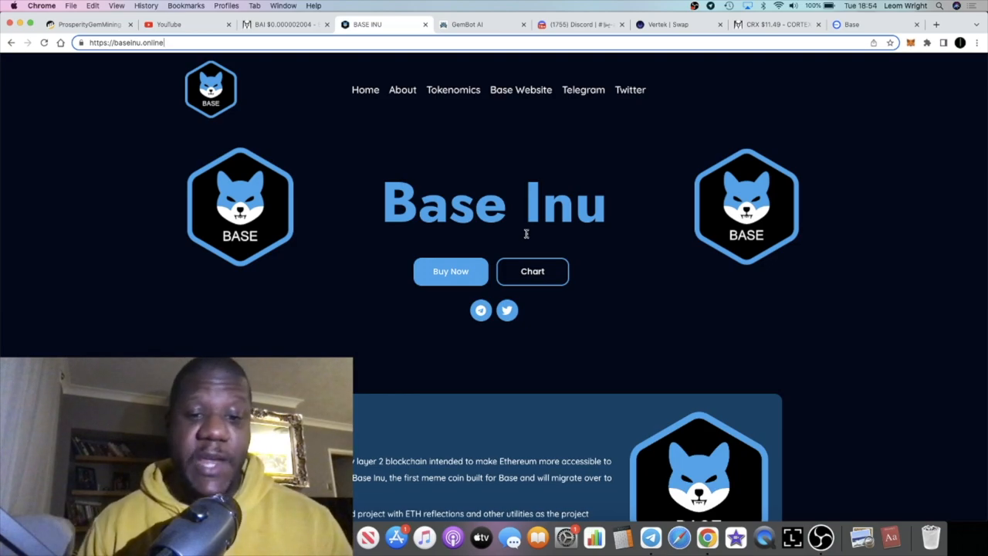
scroll("down", 3)
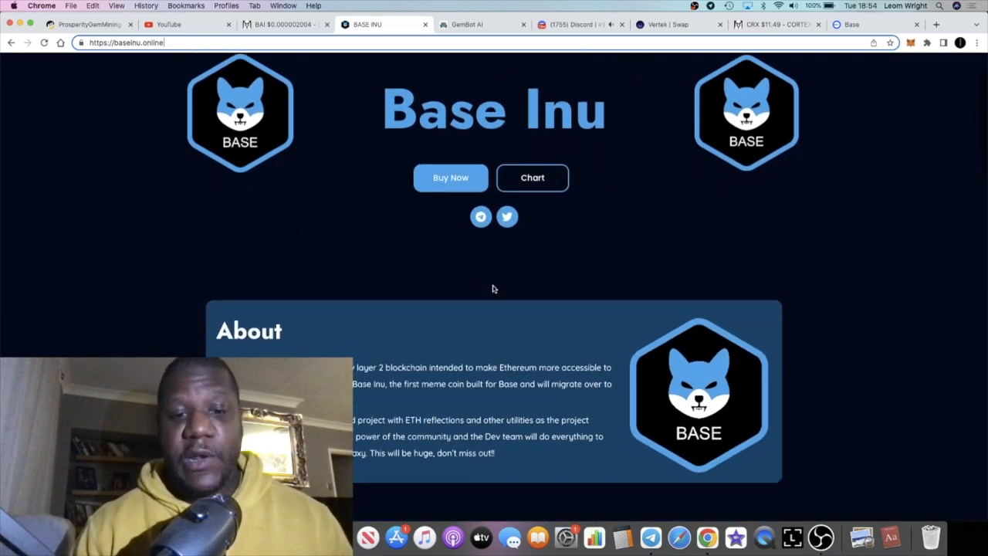
scroll("down", 3)
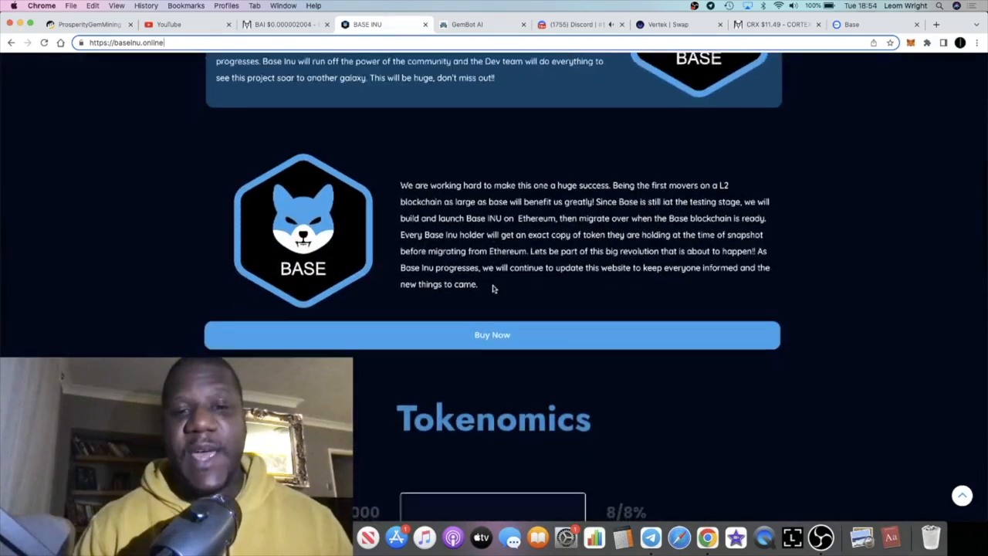
scroll("down", 3)
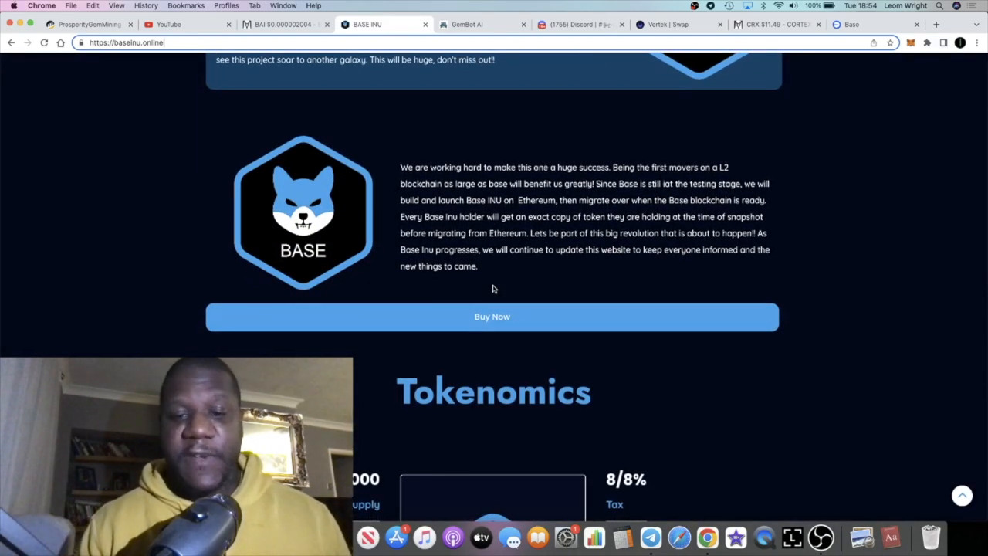
scroll("down", 3)
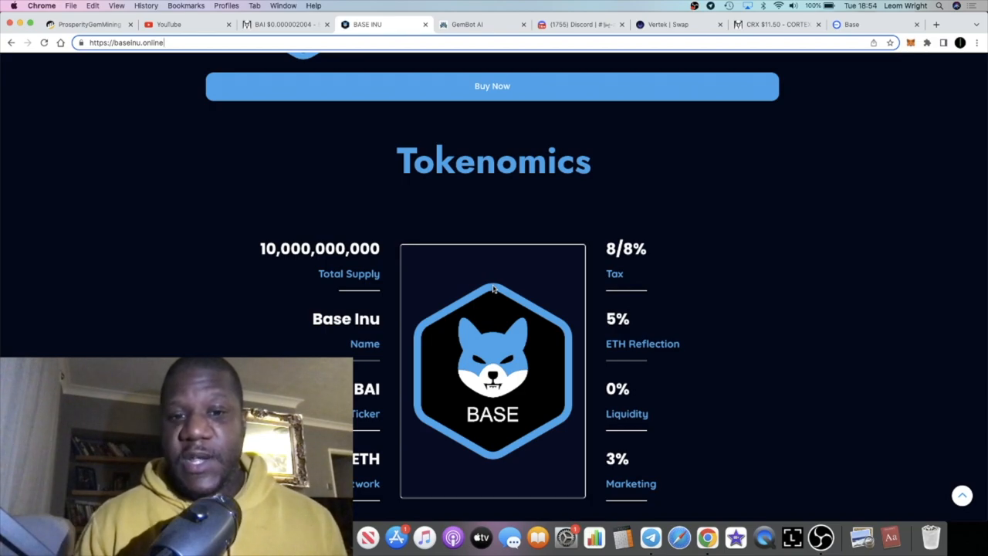
scroll("down", 3)
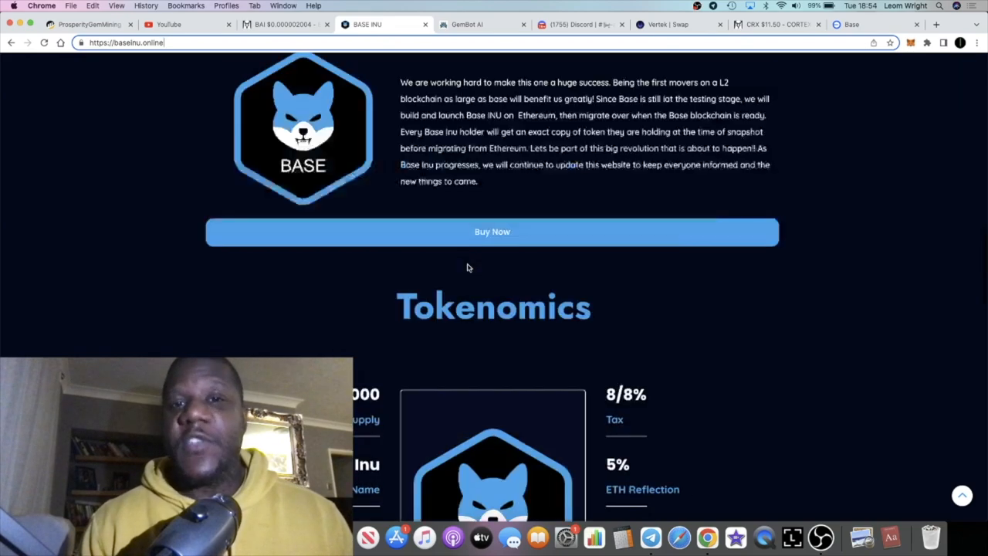
scroll("up", 3)
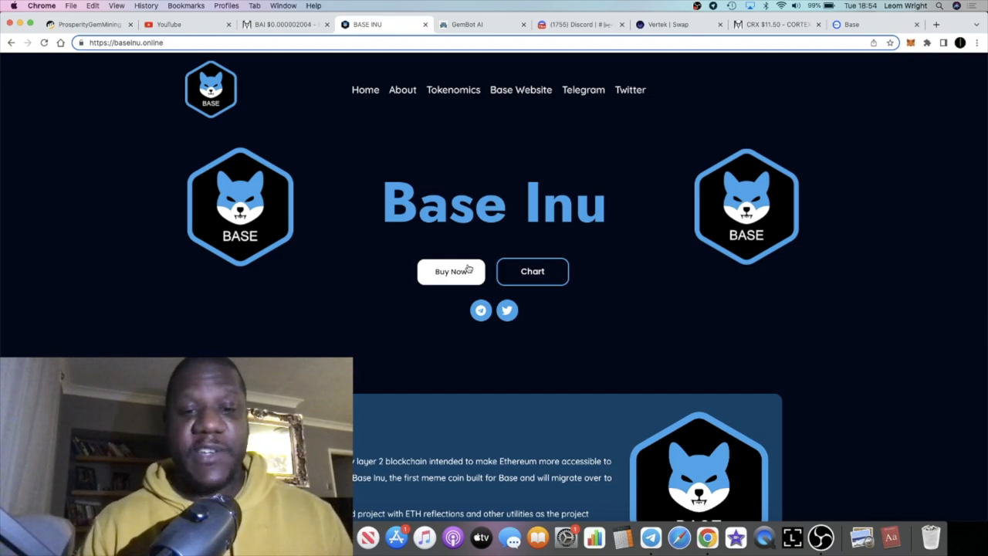
scroll("down", 3)
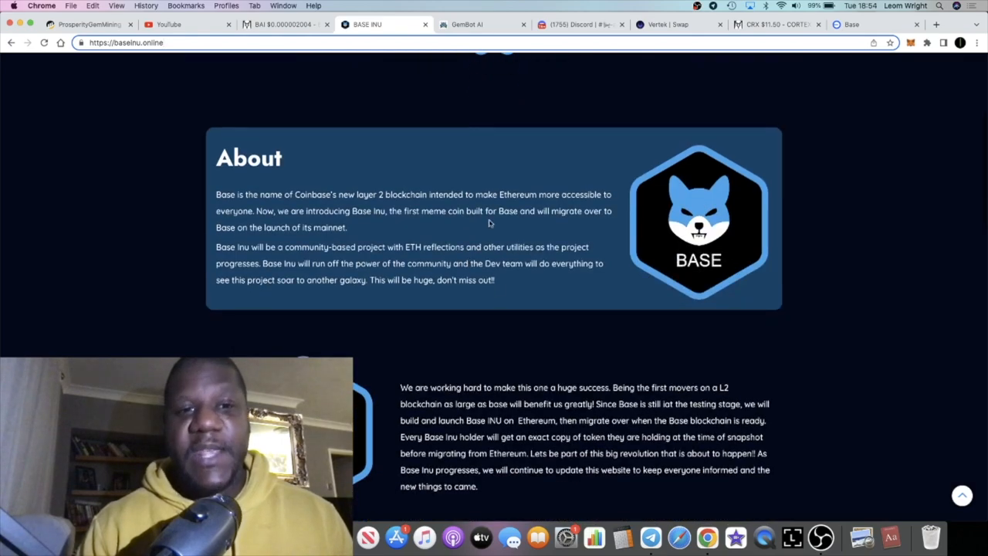
scroll("up", 3)
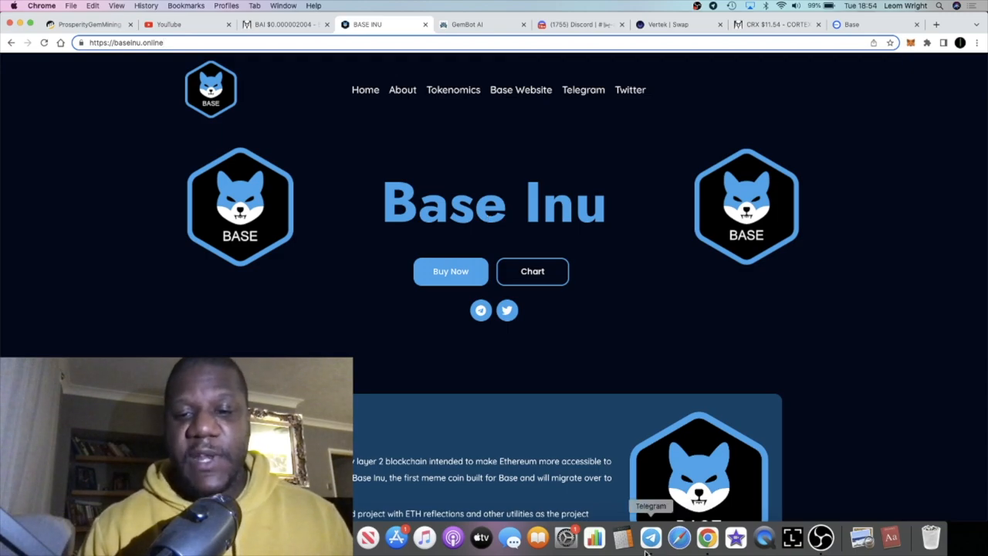
left_click(651, 537)
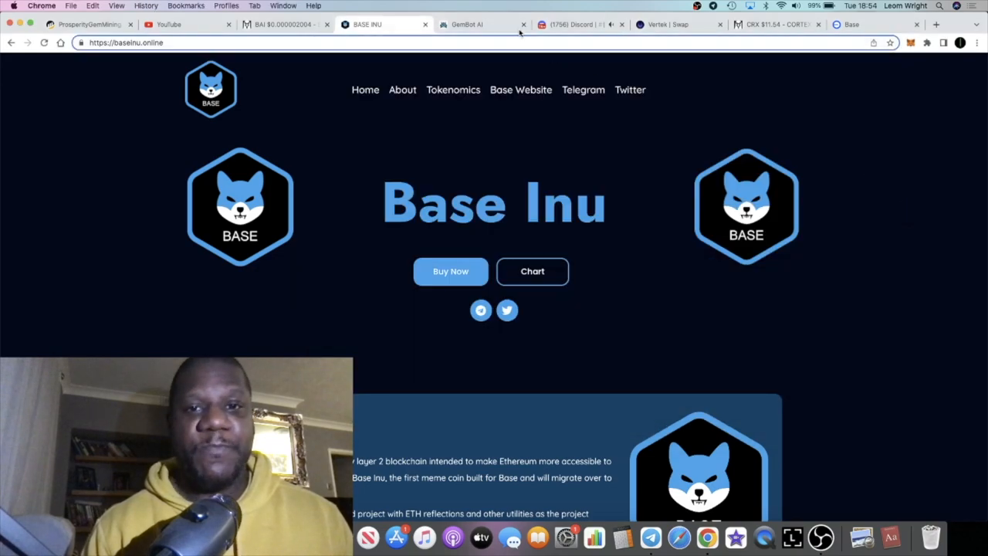
Review GemBot.ai's performance stats and 50% off offer, then go to Subscription.
left_click(463, 24)
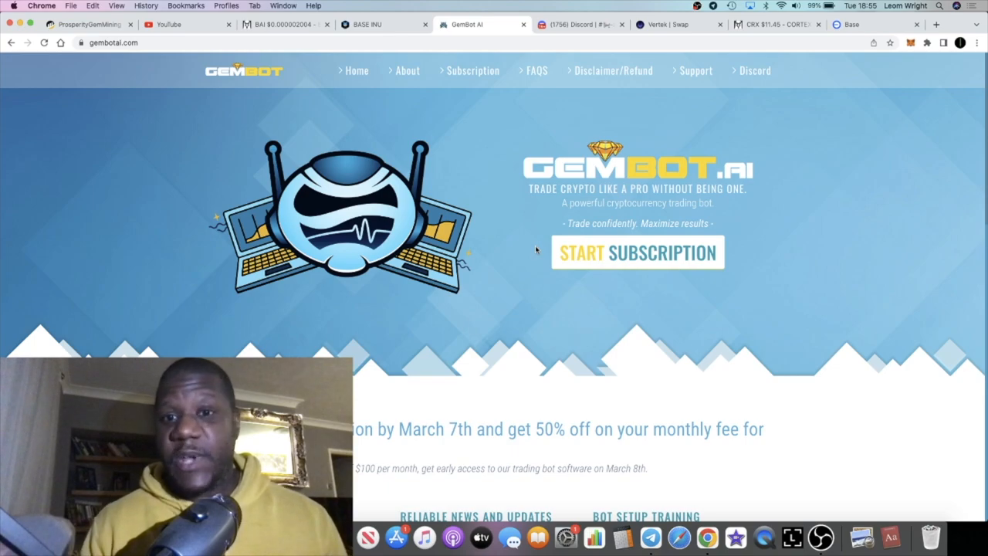
scroll("down", 3)
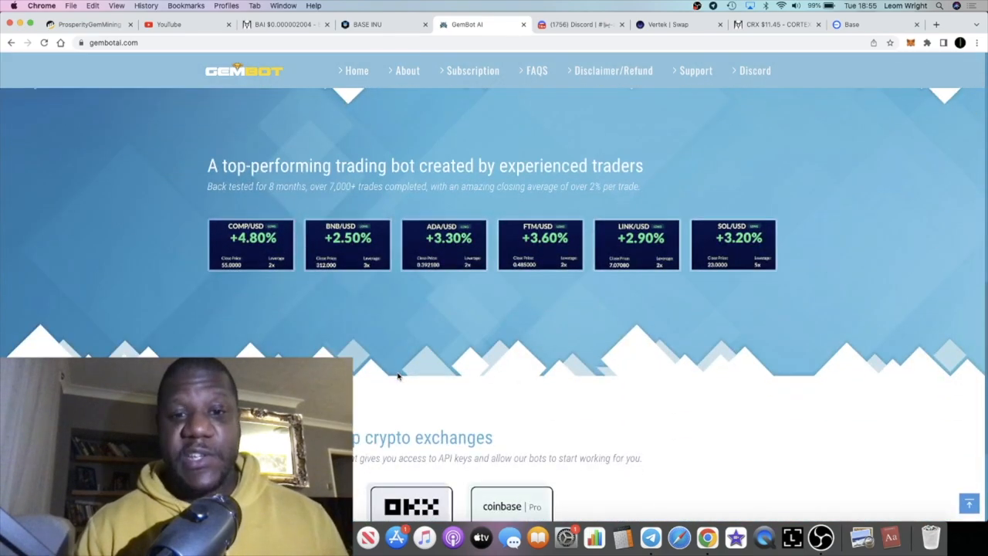
scroll("down", 3)
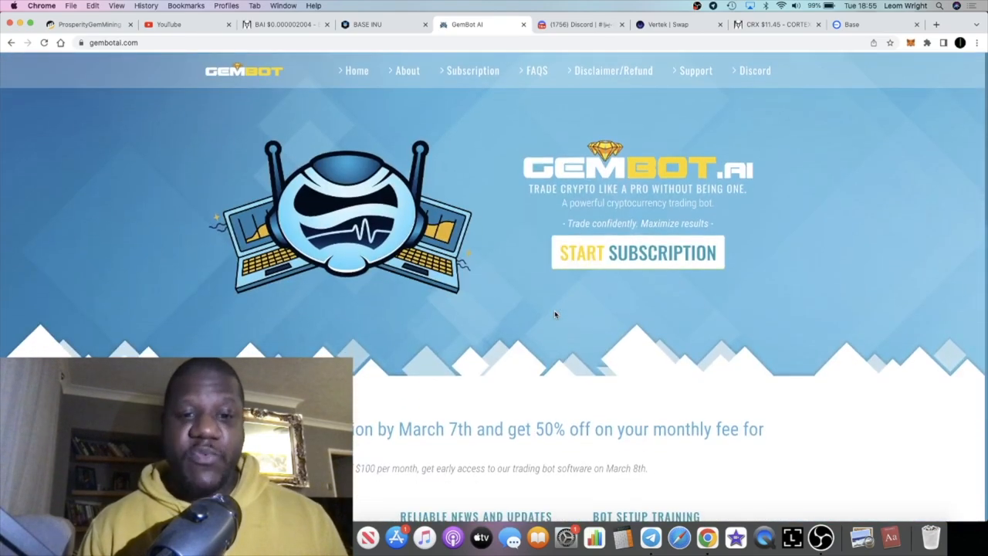
scroll("down", 3)
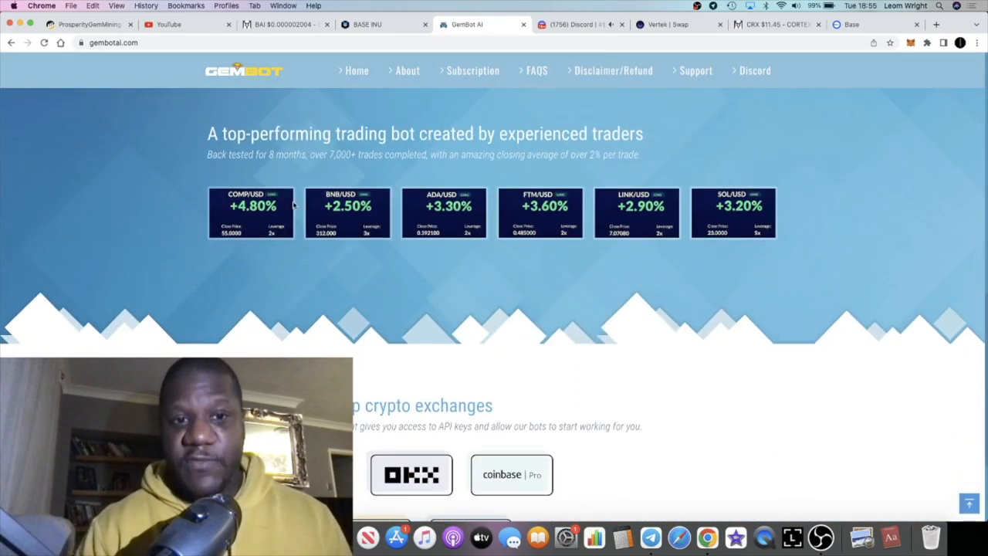
mouse_move(517, 154)
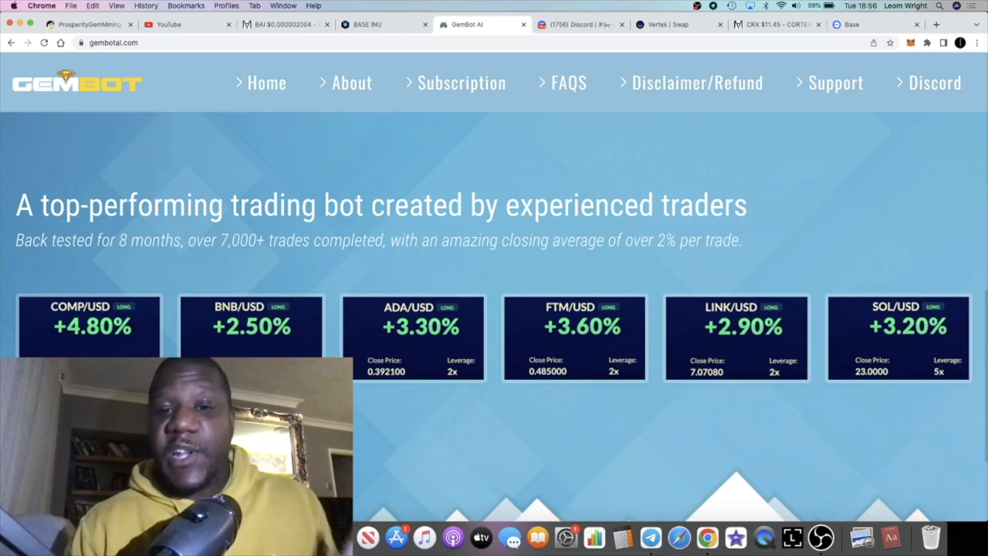
scroll("down", 3)
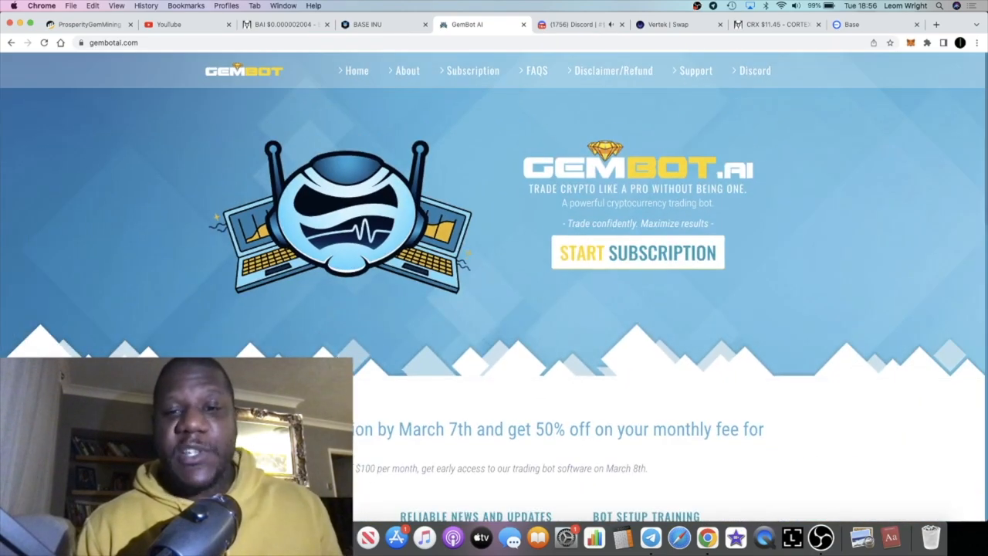
scroll("down", 3)
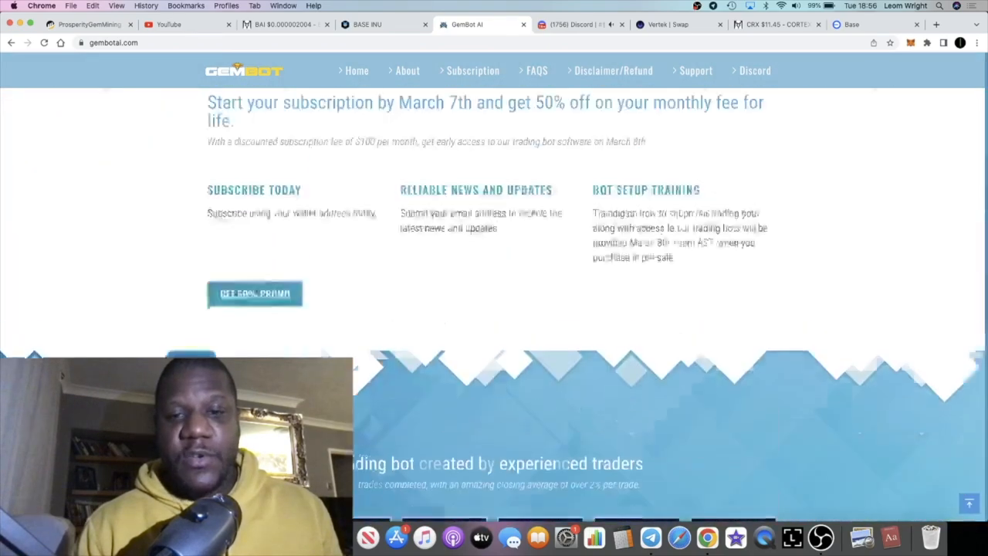
scroll("up", 3)
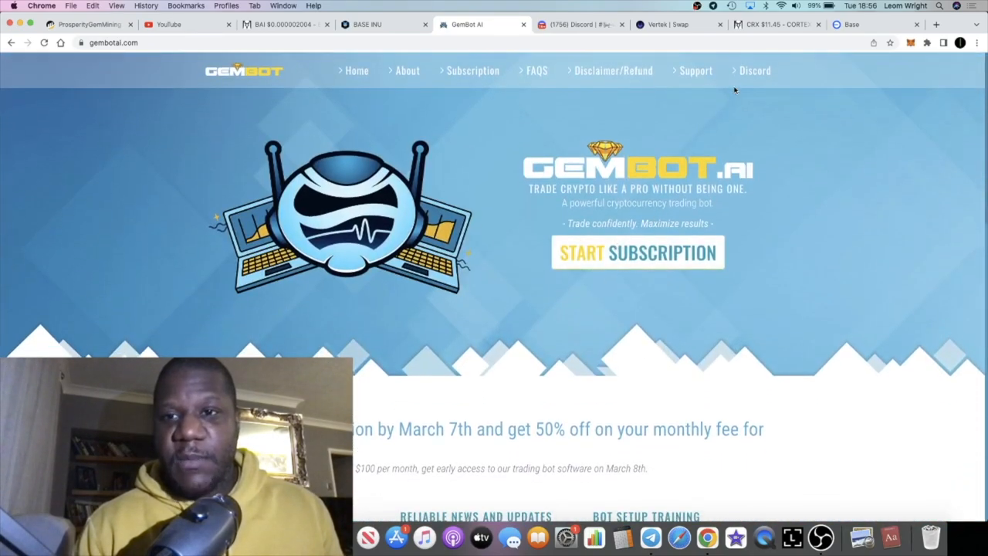
left_click(637, 254)
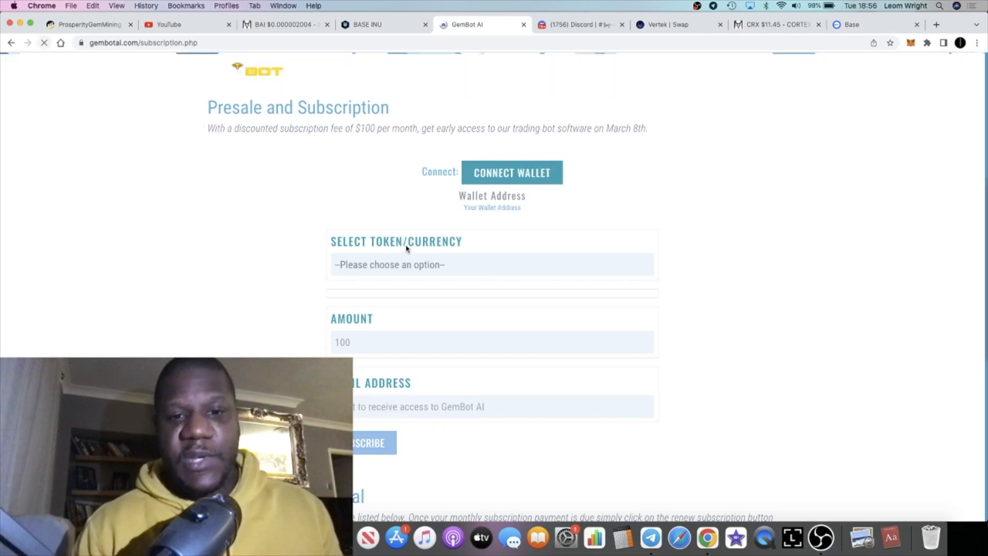
Connect a wallet and review the 100.00 USDT subscription, renewal and affiliate sections.
left_click(510, 172)
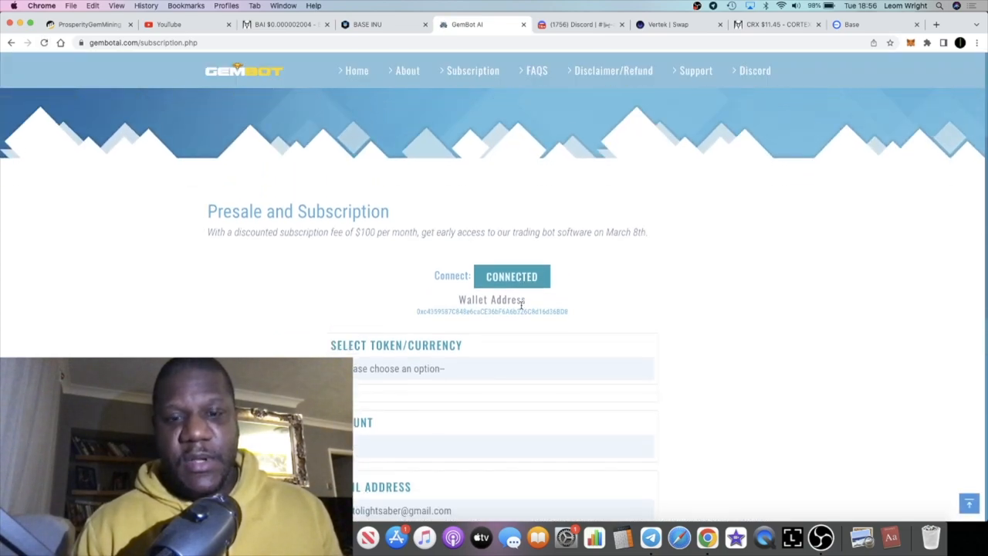
scroll("down", 3)
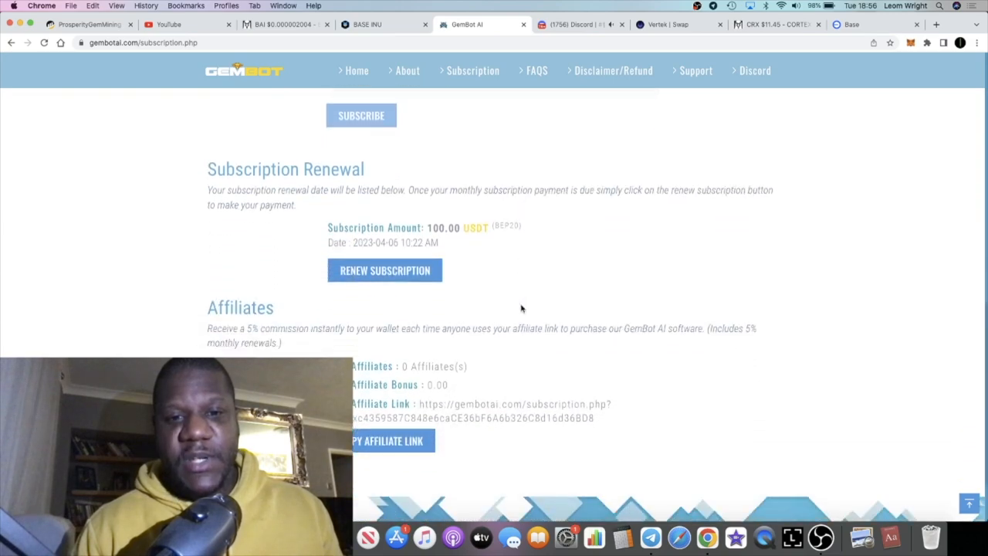
scroll("down", 3)
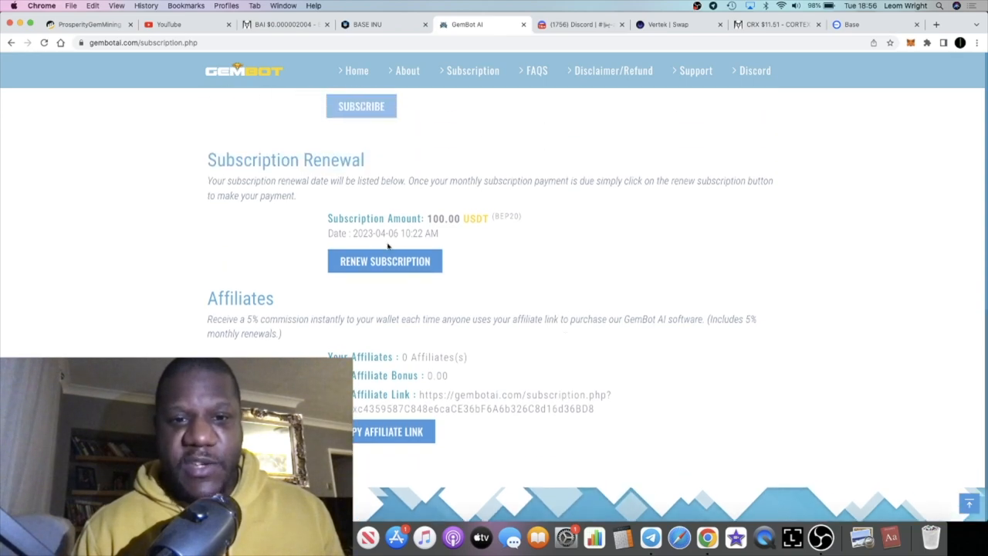
double_click(373, 233)
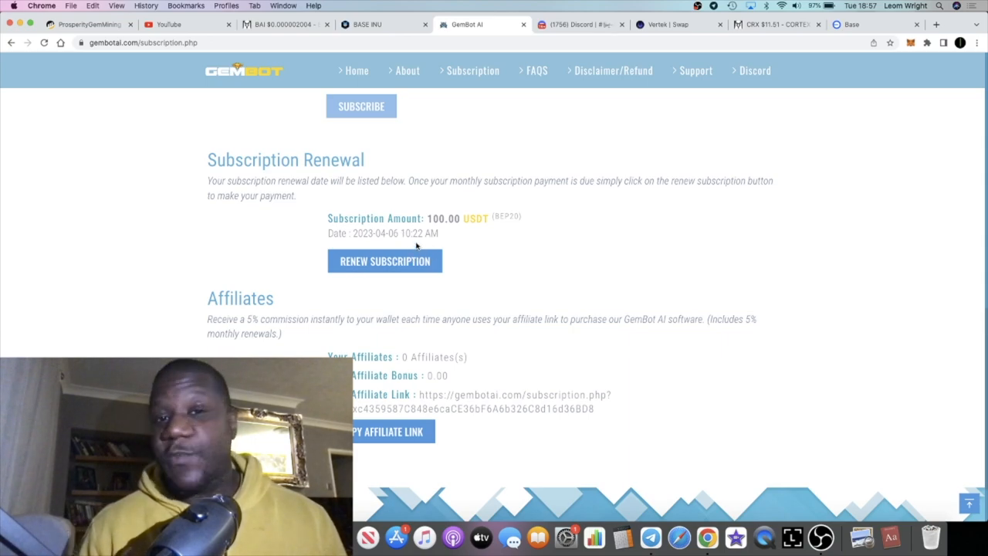
scroll("up", 3)
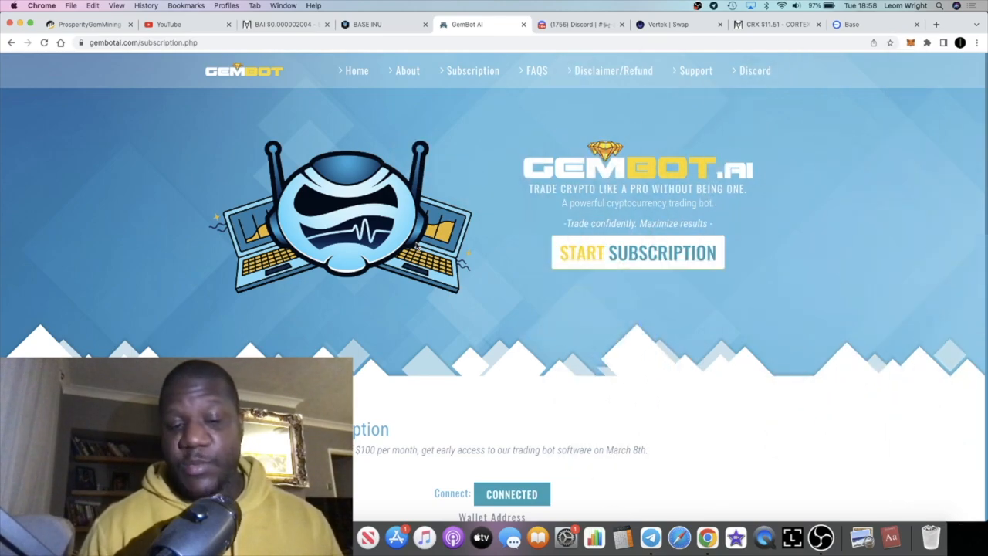
mouse_move(525, 260)
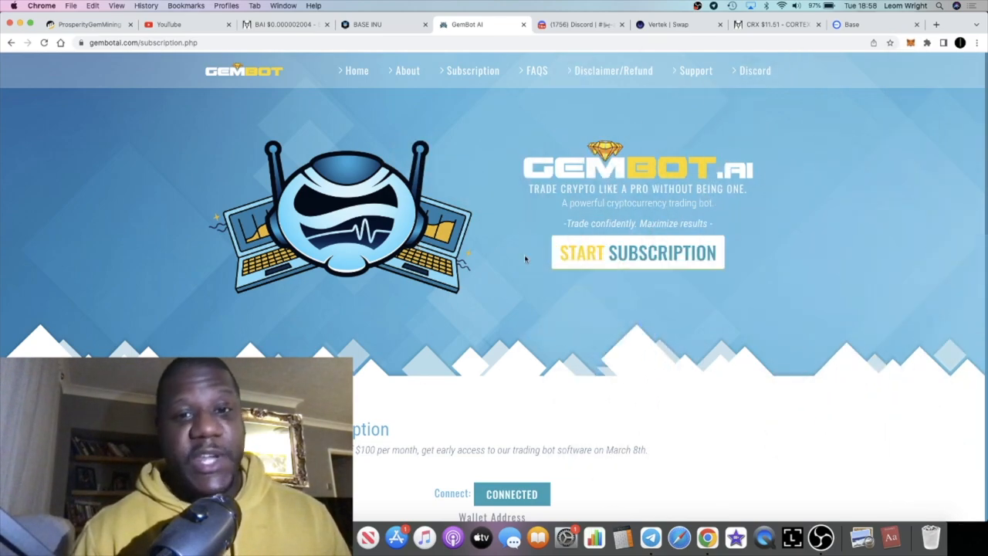
scroll("down", 3)
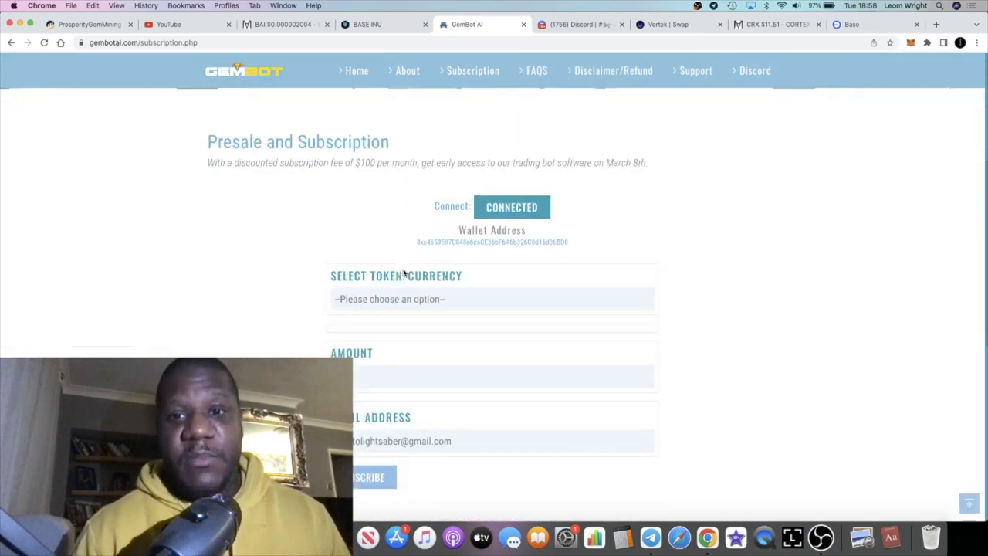
scroll("up", 3)
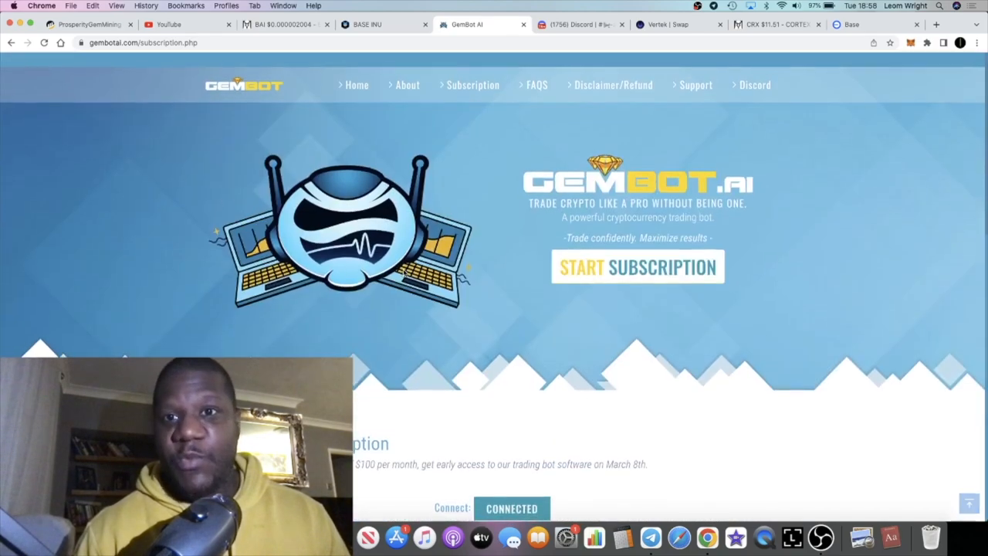
left_click(579, 24)
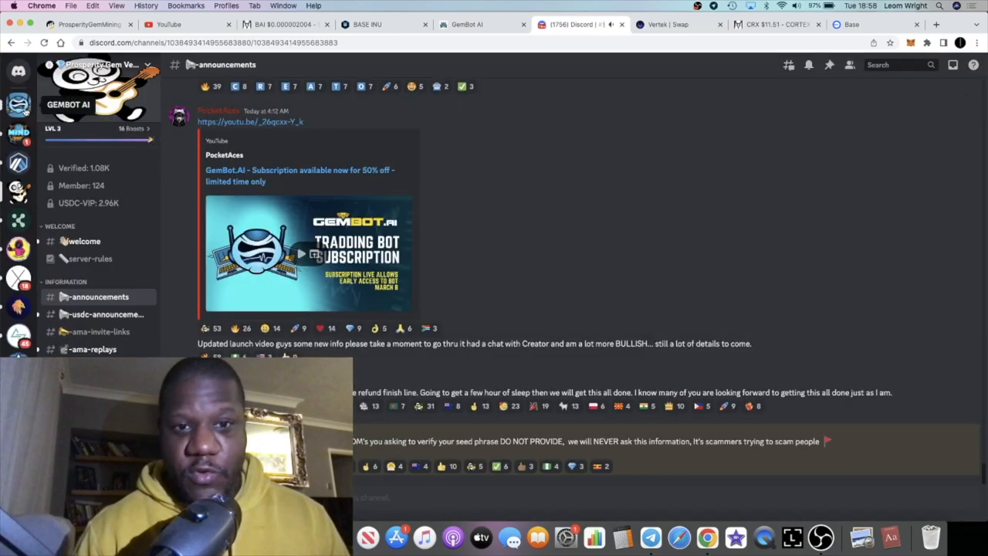
left_click(466, 25)
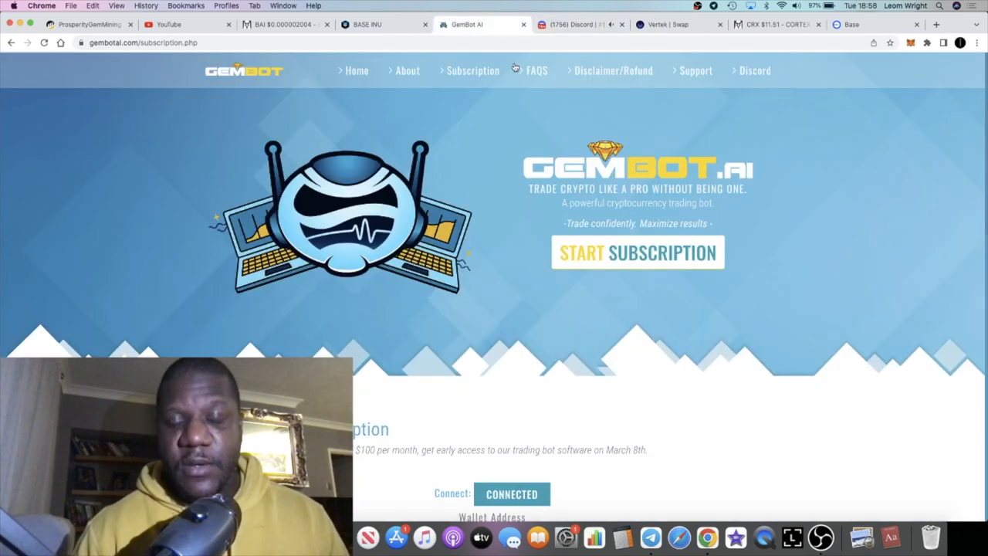
mouse_move(753, 71)
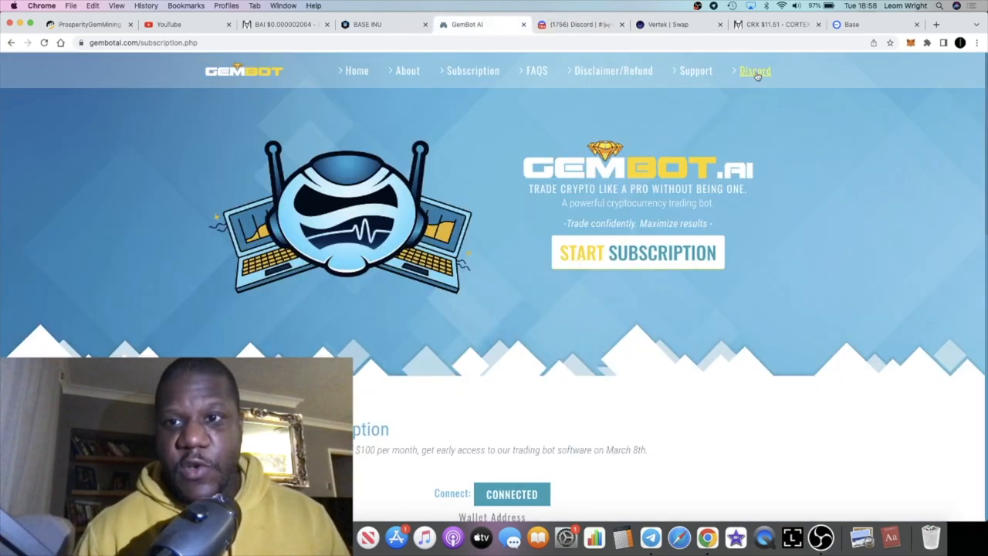
left_click(753, 71)
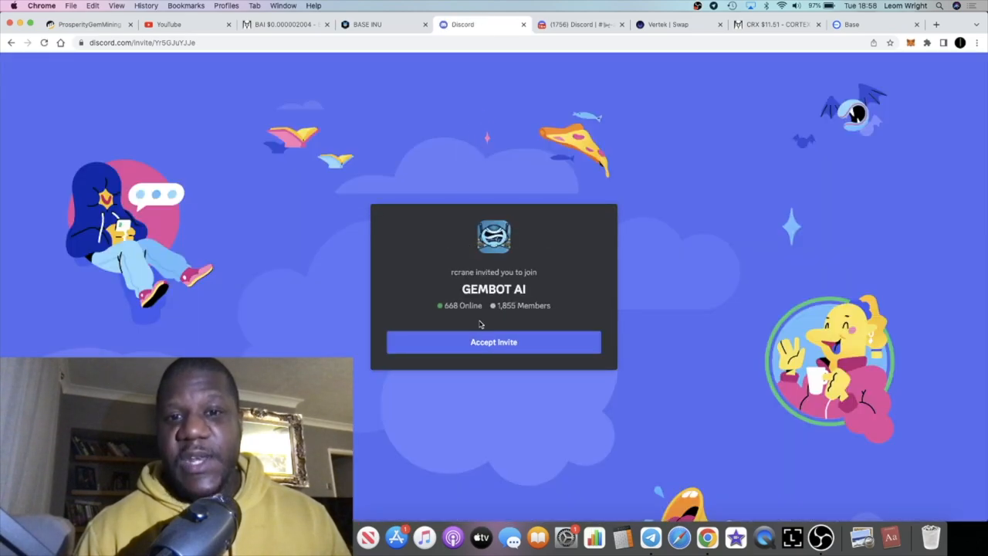
mouse_move(538, 201)
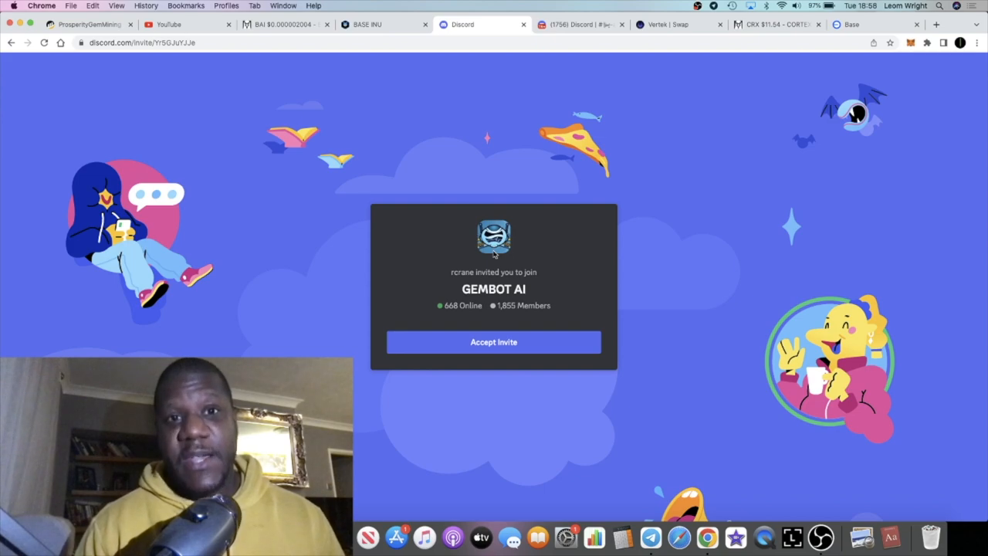
mouse_move(586, 37)
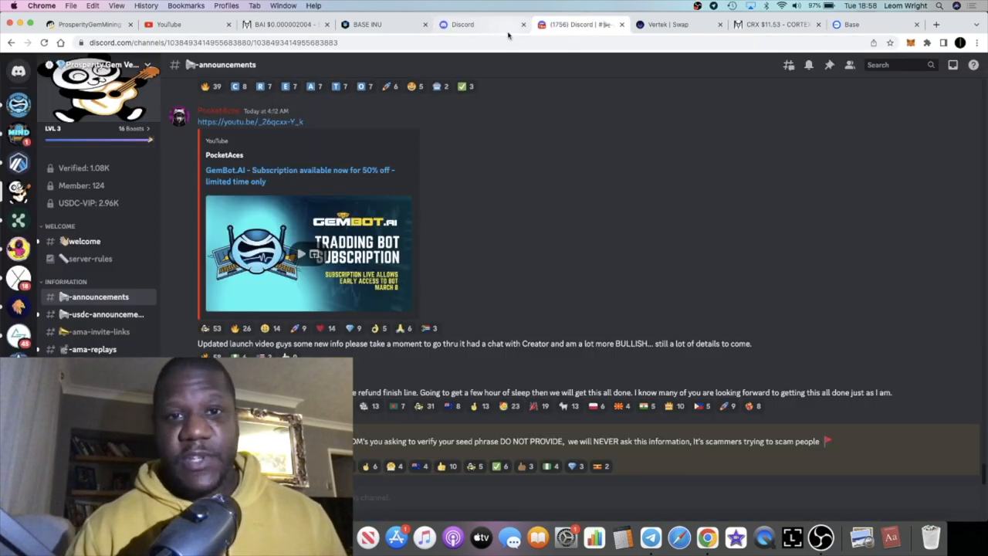
Scroll the announcements channel to the creator's post with the GEMBOT AI invite.
scroll("down", 3)
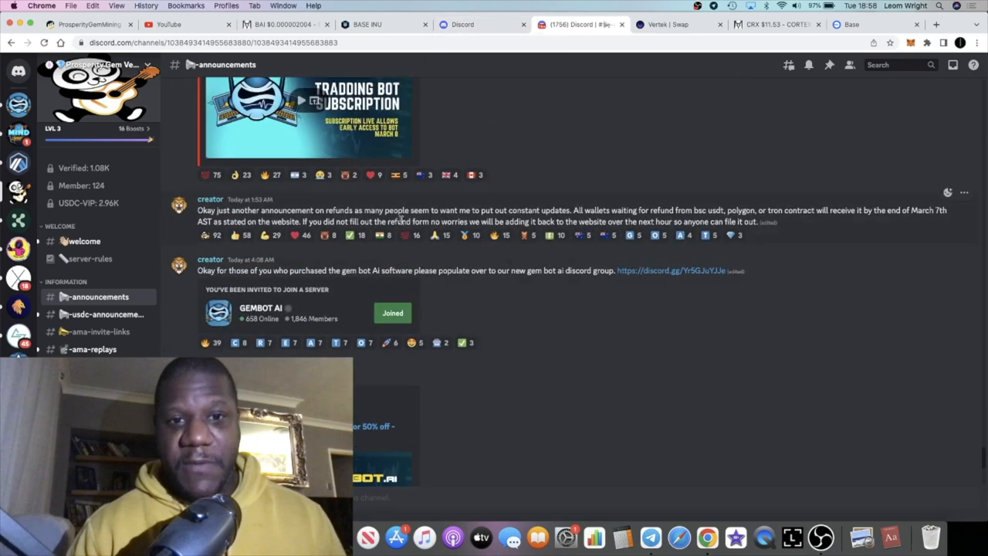
scroll("down", 3)
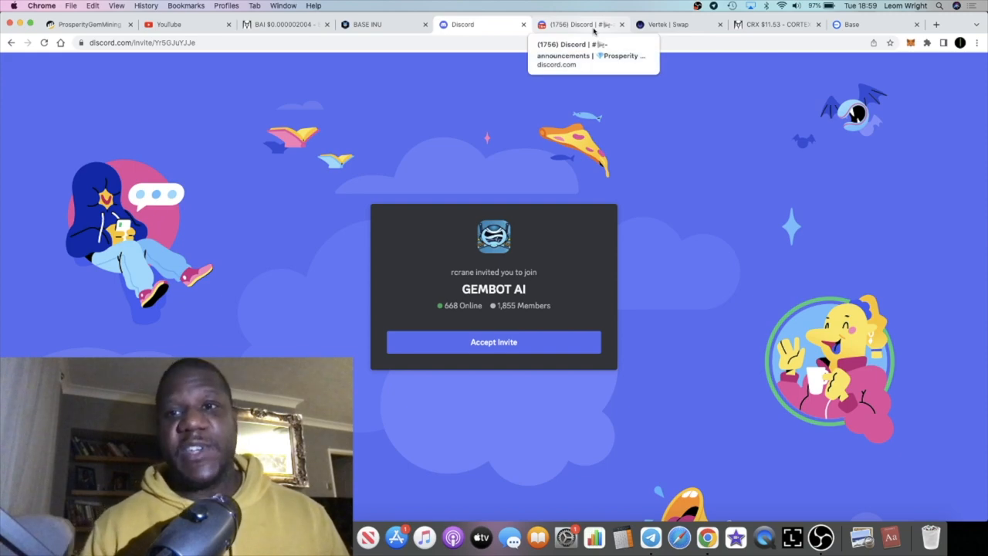
mouse_move(207, 55)
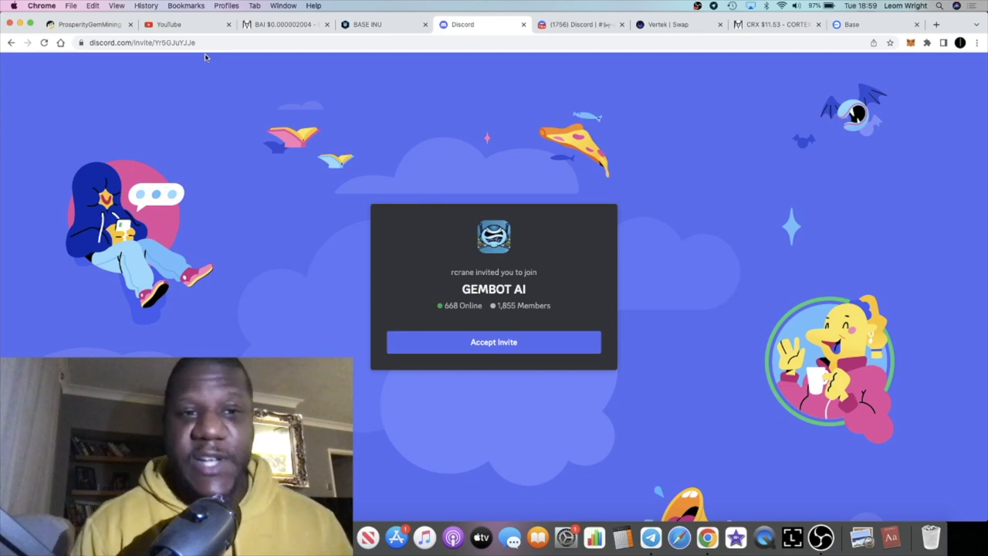
Leave the Discord invite and return to the BAI/WETH chart on DEX Screener.
left_click(286, 24)
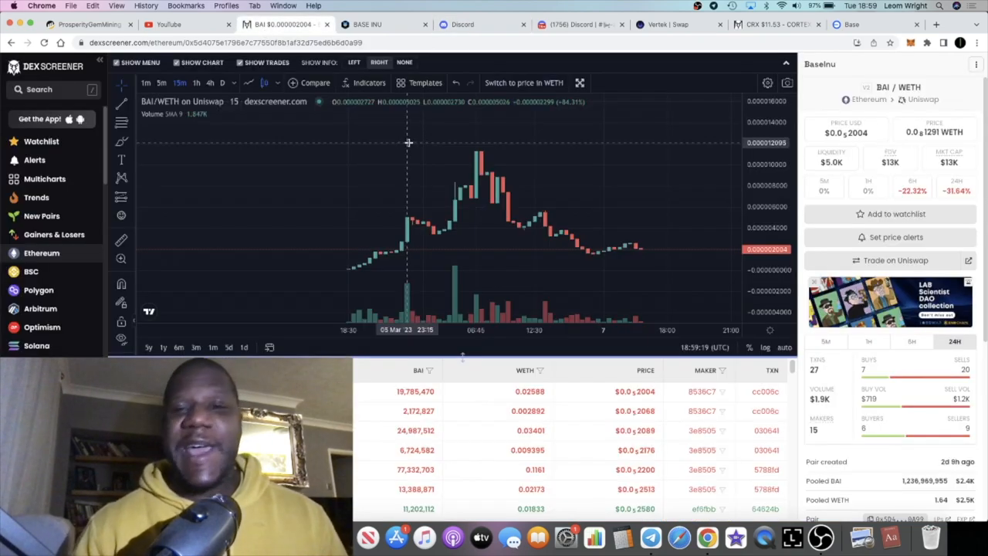